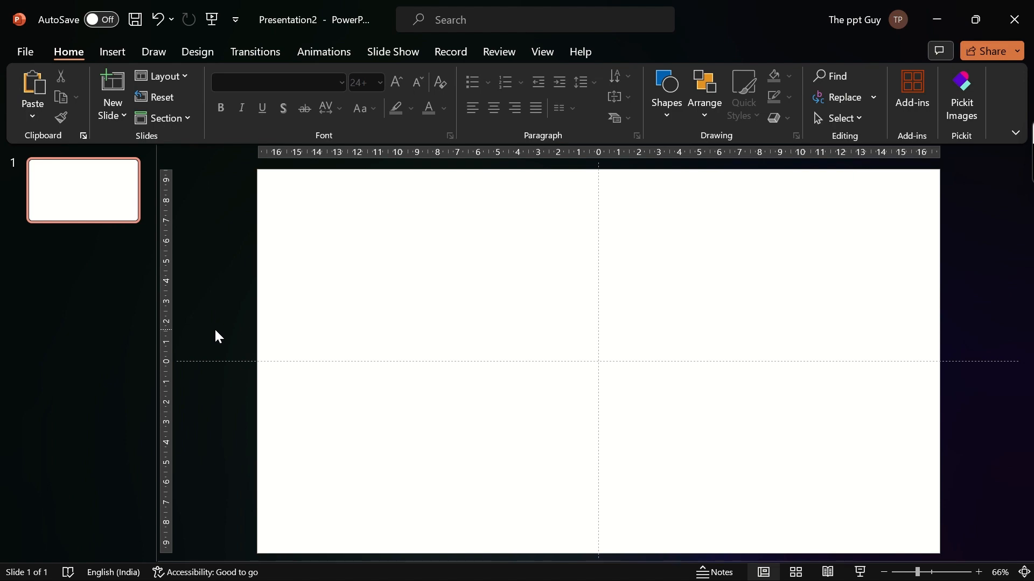
- Draw a tall rounded-rectangle bar right of centre and round its ends fully
{"action": "left_click", "coordinate": [666, 93]}
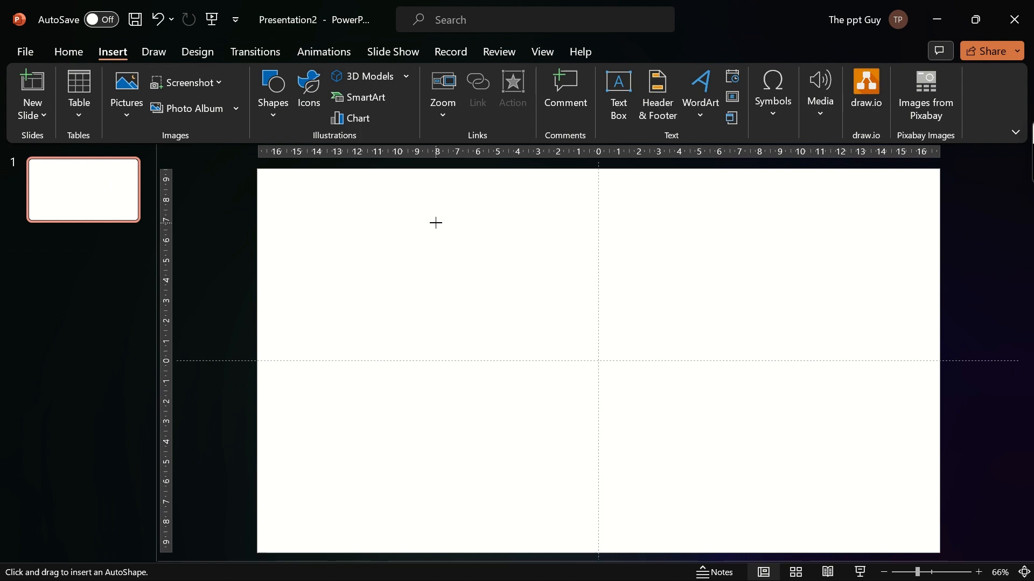
{"action": "left_click_drag", "start_coordinate": [606, 180], "coordinate": [645, 453]}
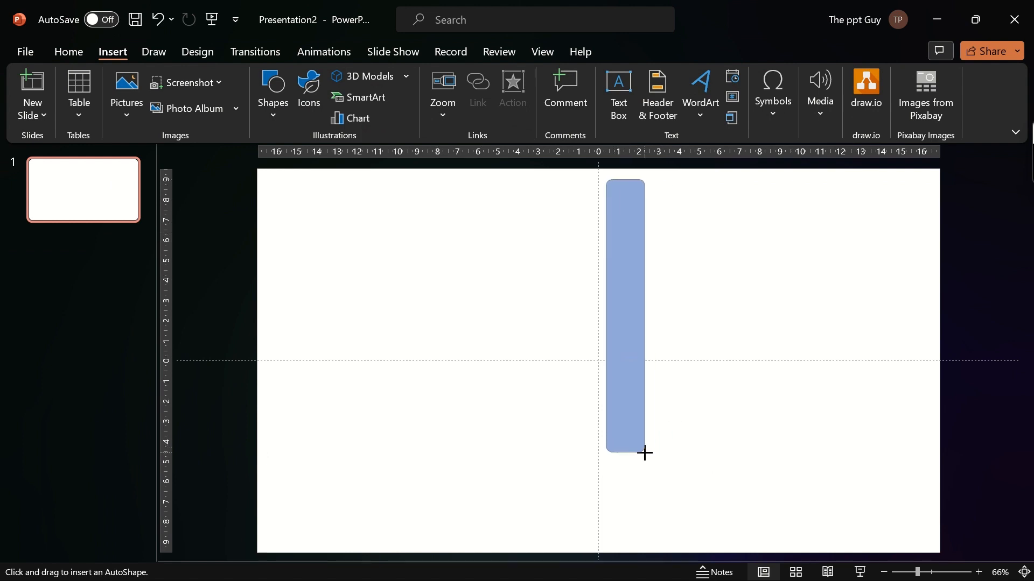
{"action": "left_click_drag", "start_coordinate": [625, 185], "coordinate": [645, 453]}
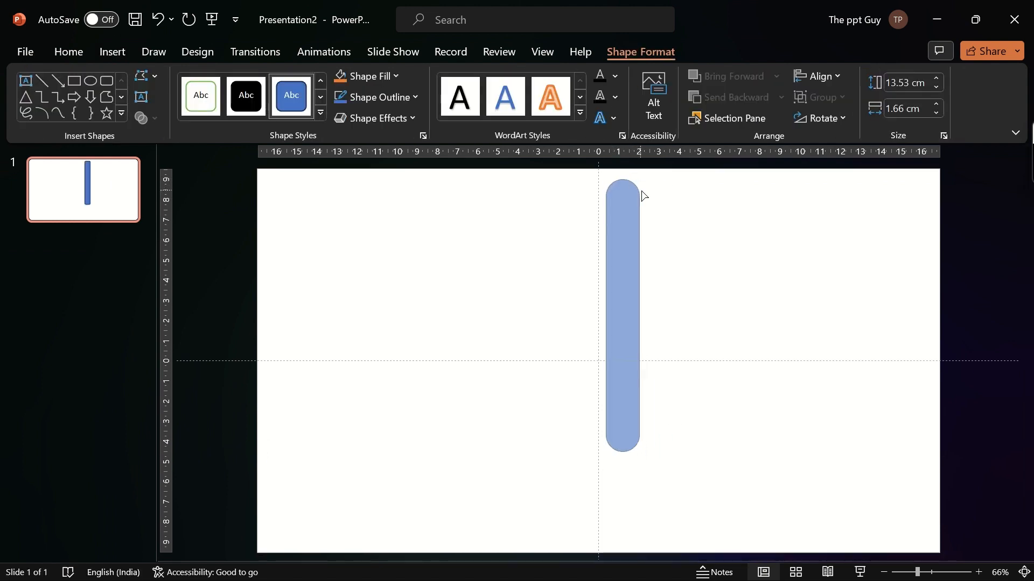
- Set the bar's line to No line in Format Shape, leaving a solid blue pill
{"action": "right_click", "coordinate": [624, 316]}
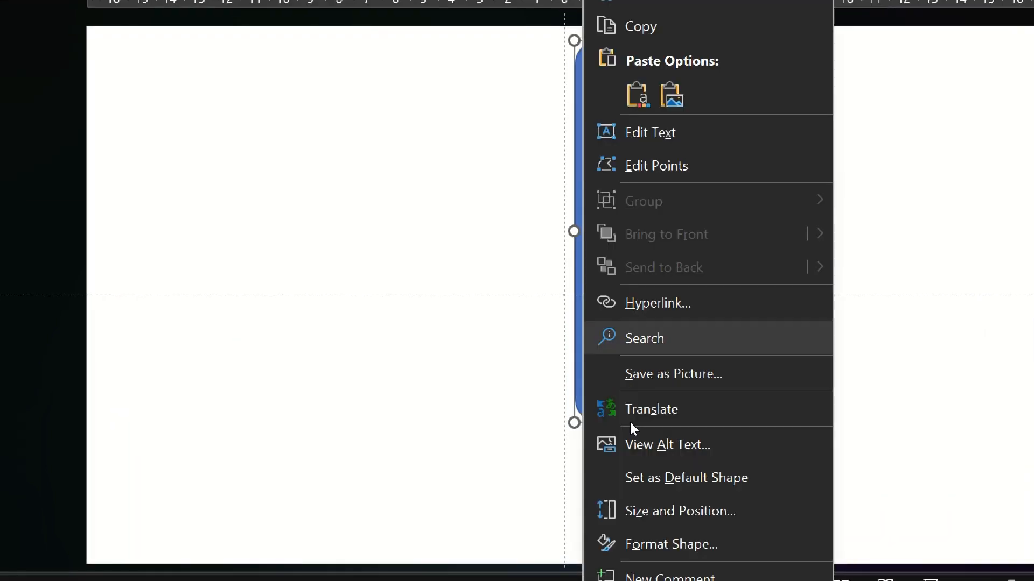
{"action": "left_click", "coordinate": [671, 544]}
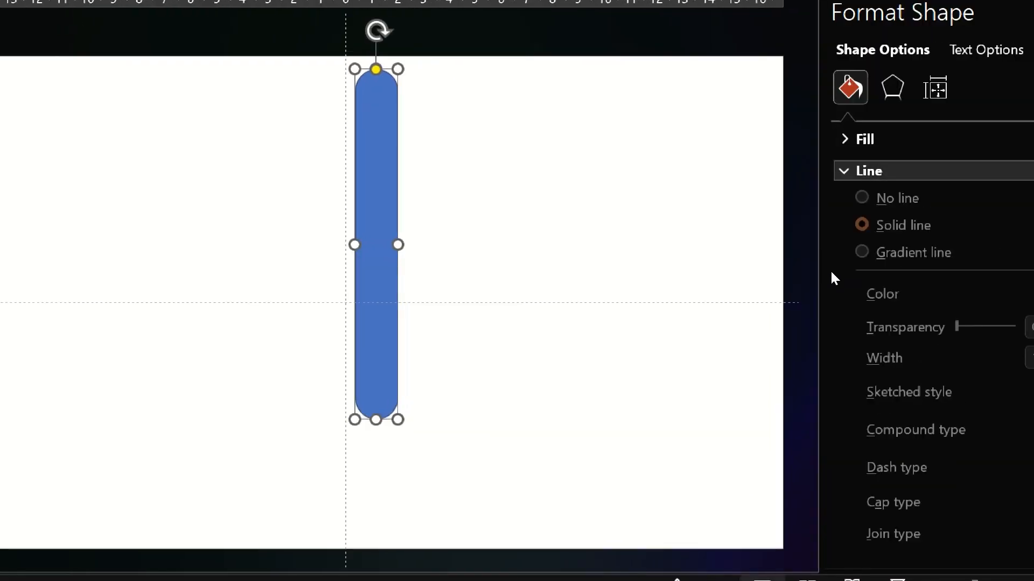
{"action": "left_click", "coordinate": [861, 300]}
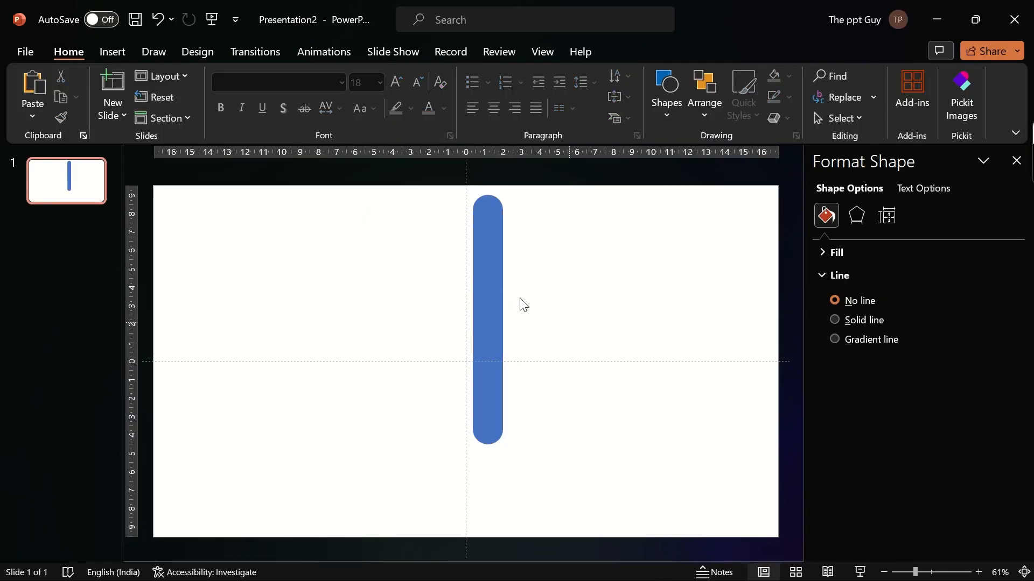
{"action": "right_click", "coordinate": [488, 316]}
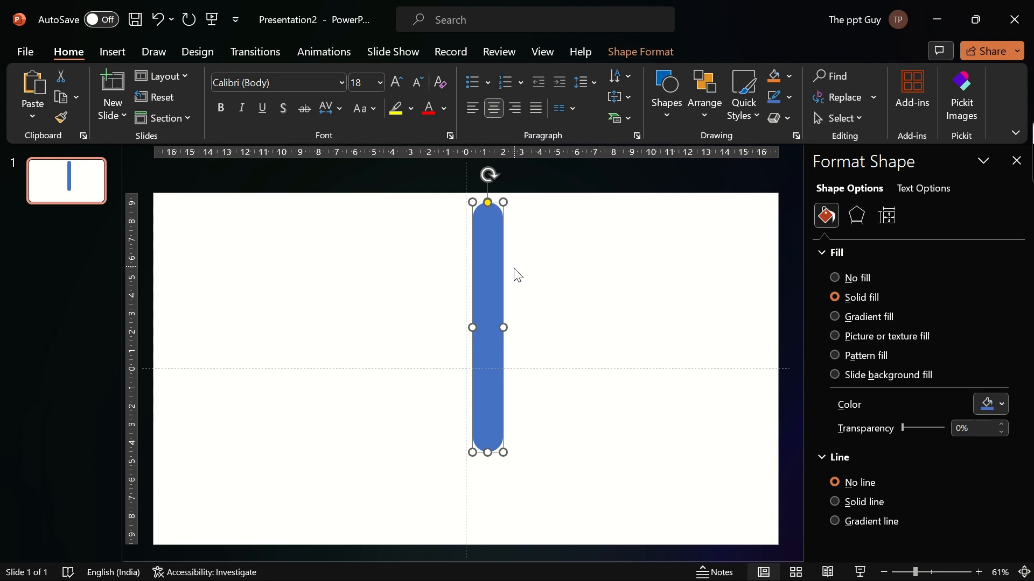
- Ctrl-drag duplicates of the bar into a row of nine and select them all
{"action": "left_click_drag", "start_coordinate": [487, 326], "coordinate": [535, 317]}
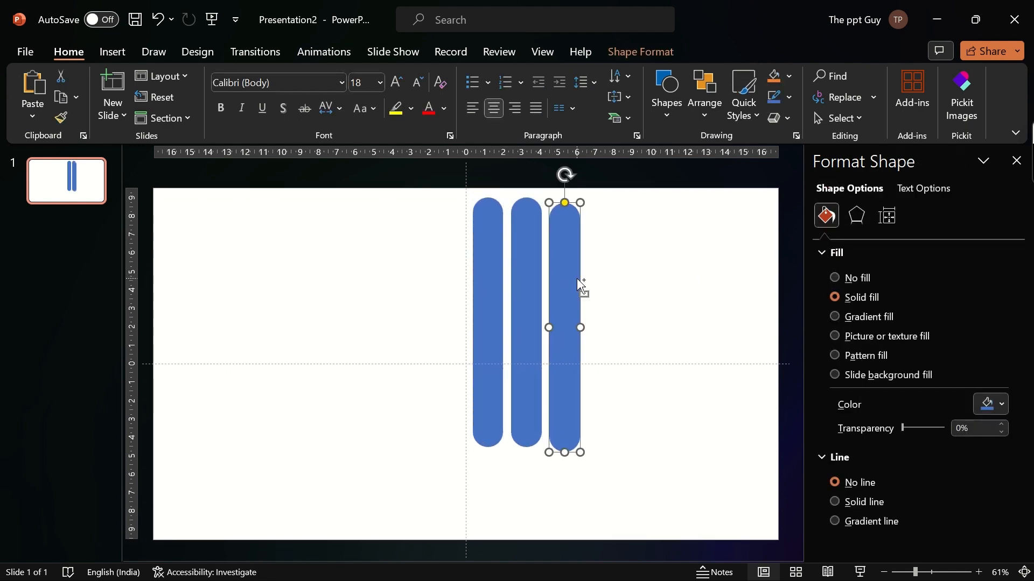
{"action": "left_click_drag", "start_coordinate": [563, 327], "coordinate": [602, 326]}
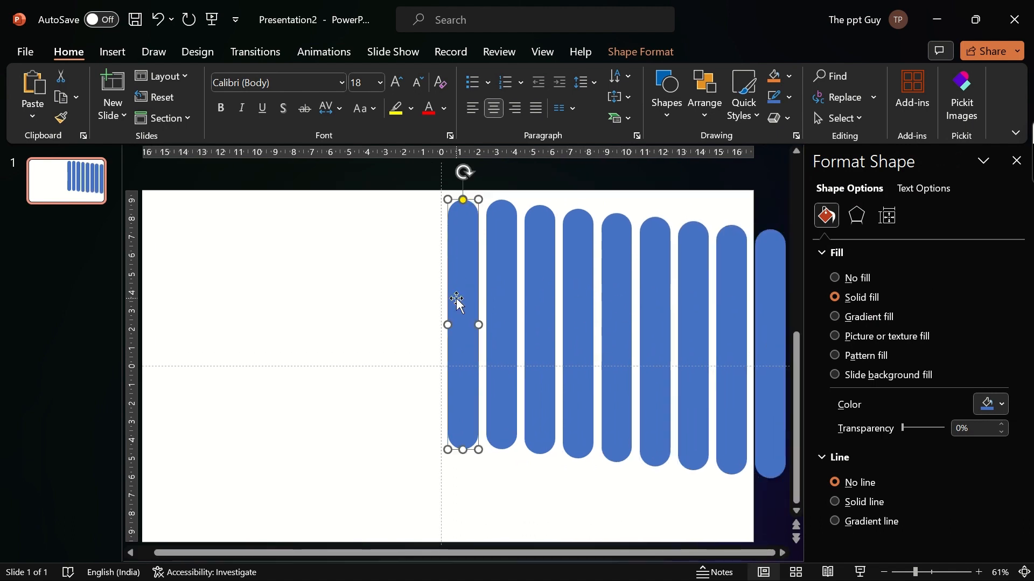
{"action": "left_click_drag", "start_coordinate": [456, 297], "coordinate": [456, 265]}
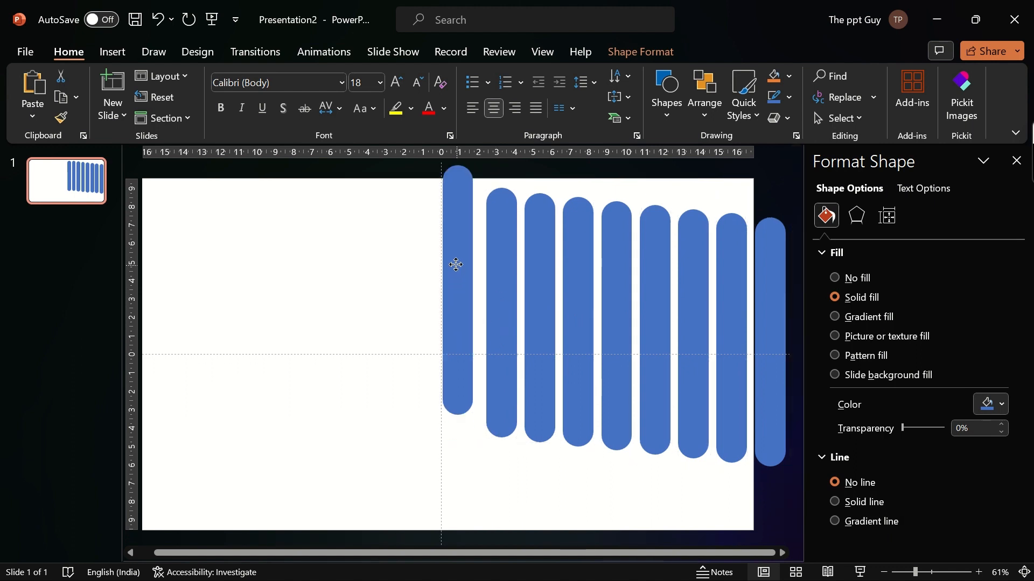
{"action": "left_click_drag", "start_coordinate": [455, 265], "coordinate": [491, 267]}
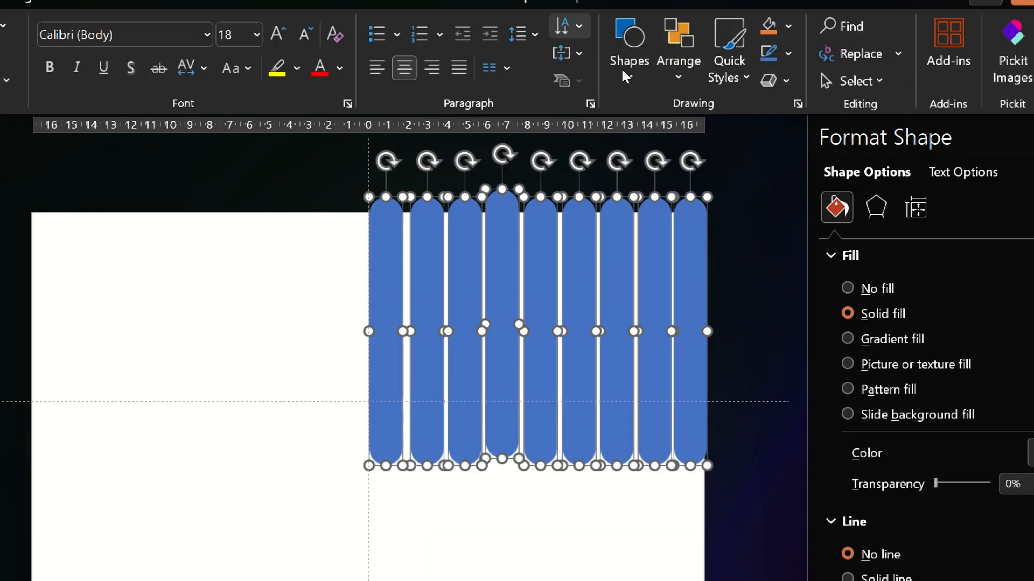
- Align the nine bars to the top and distribute them horizontally
{"action": "left_click", "coordinate": [827, 40]}
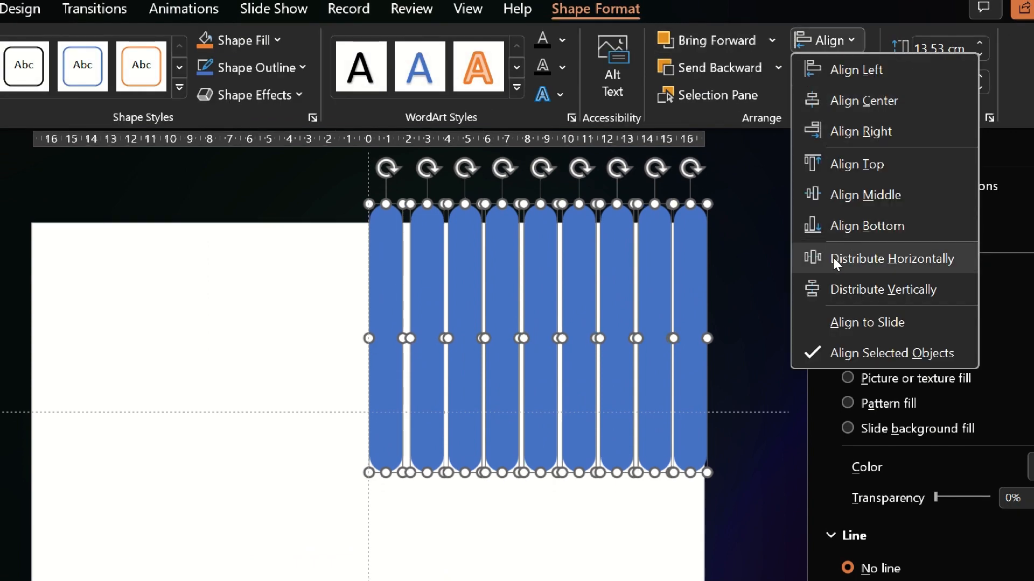
{"action": "left_click", "coordinate": [892, 259]}
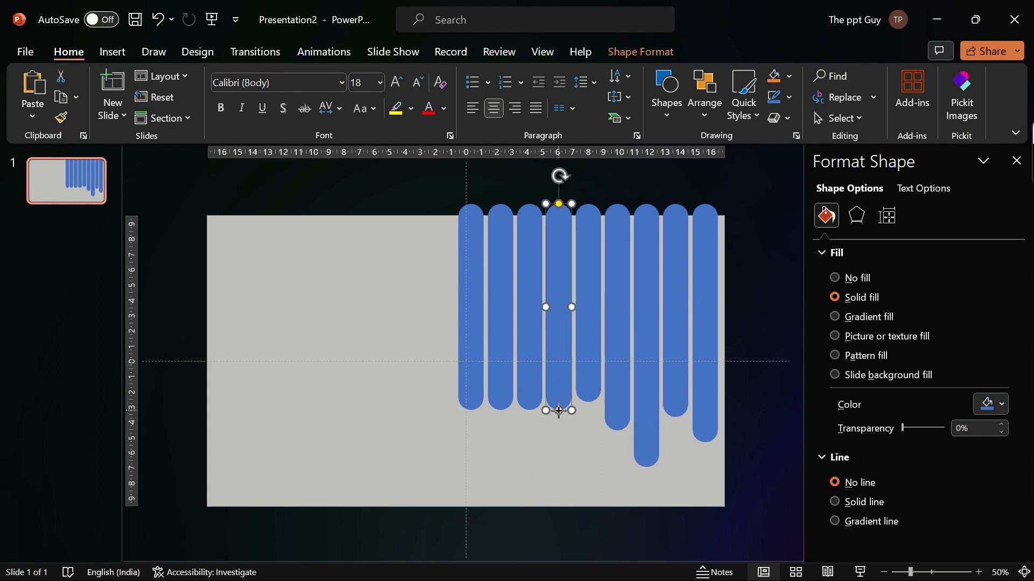
- Resize the middle bar's length to stagger the bottoms
{"action": "left_click_drag", "start_coordinate": [559, 410], "coordinate": [507, 401]}
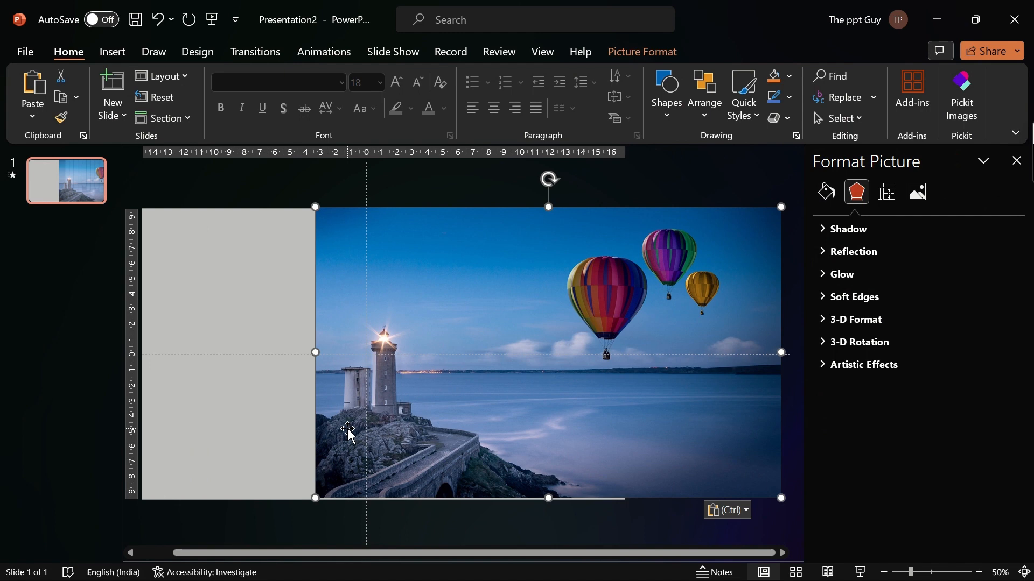
- Send the lighthouse photo to the back so it shows through the bar cutouts
{"action": "right_click", "coordinate": [349, 429]}
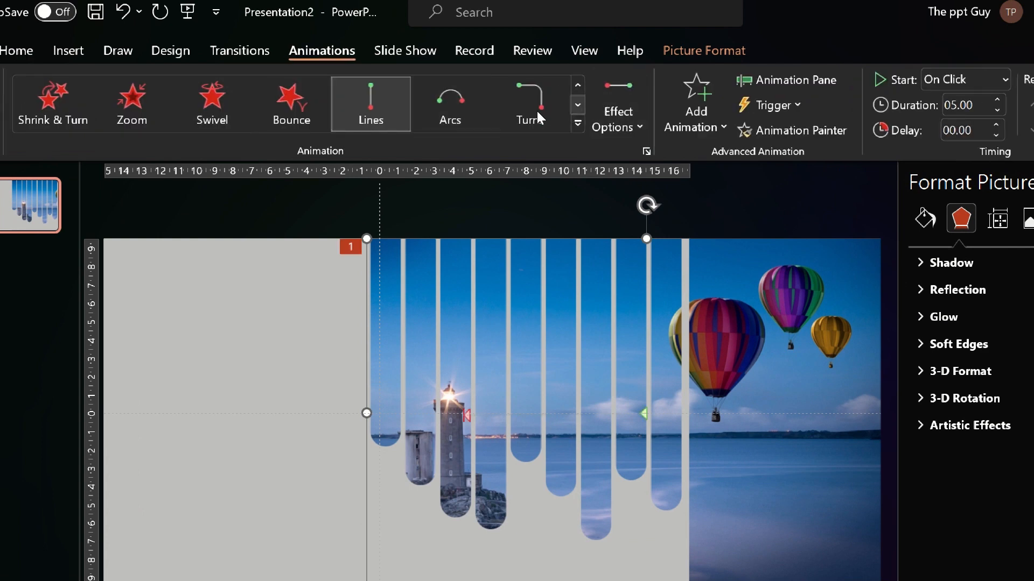
- Insert the festival logo and title text on the left gray area
{"action": "left_click", "coordinate": [575, 123]}
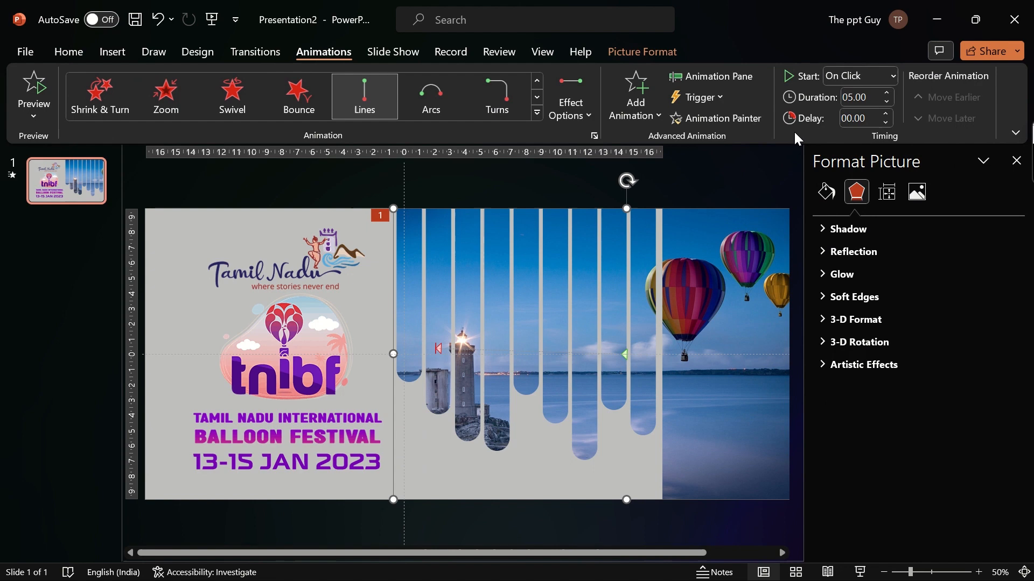
- In the Animation Pane, set Picture 2's Lines animation to Start With Previous
{"action": "left_click", "coordinate": [718, 75]}
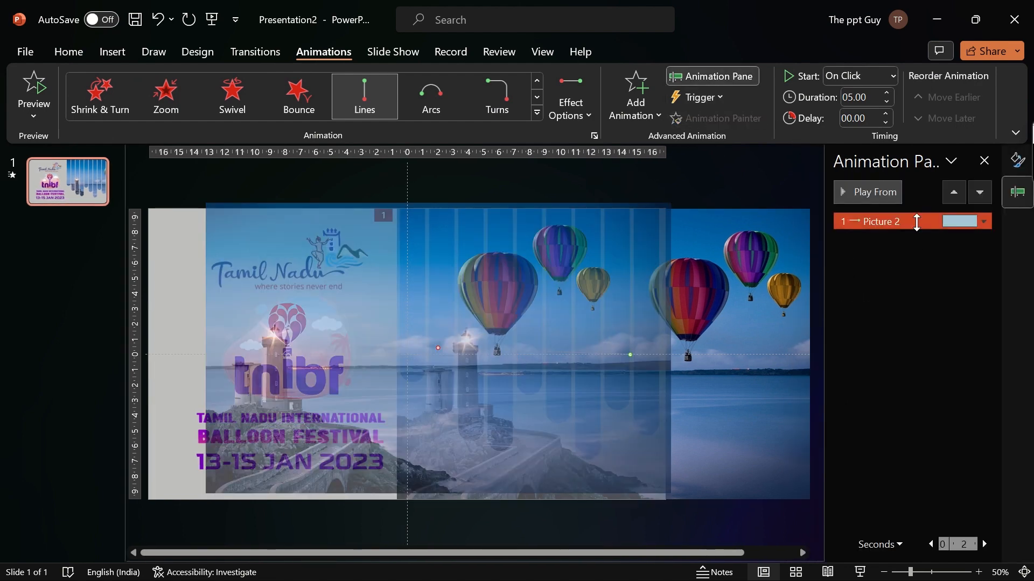
{"action": "left_click", "coordinate": [982, 221]}
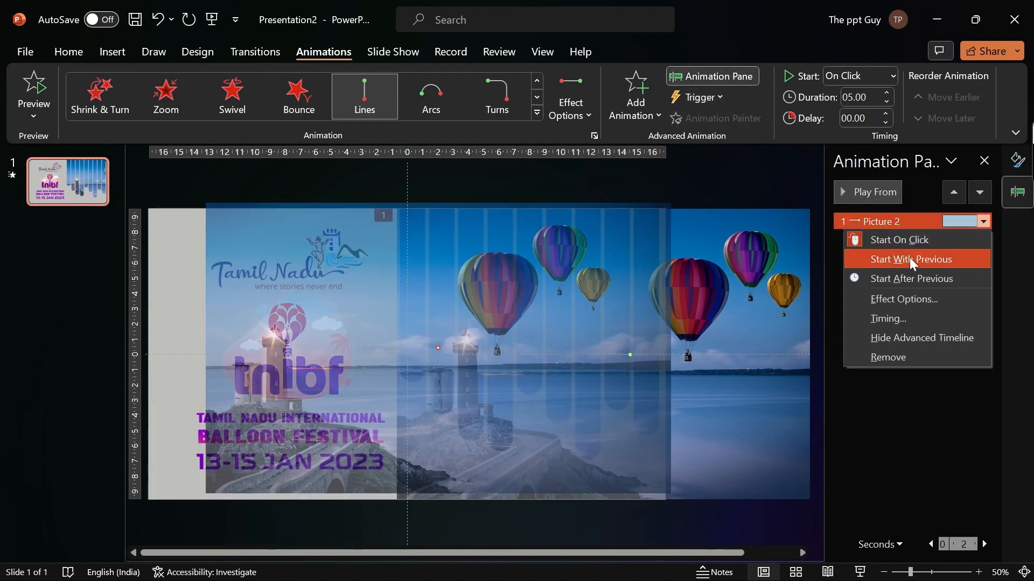
{"action": "left_click", "coordinate": [912, 259]}
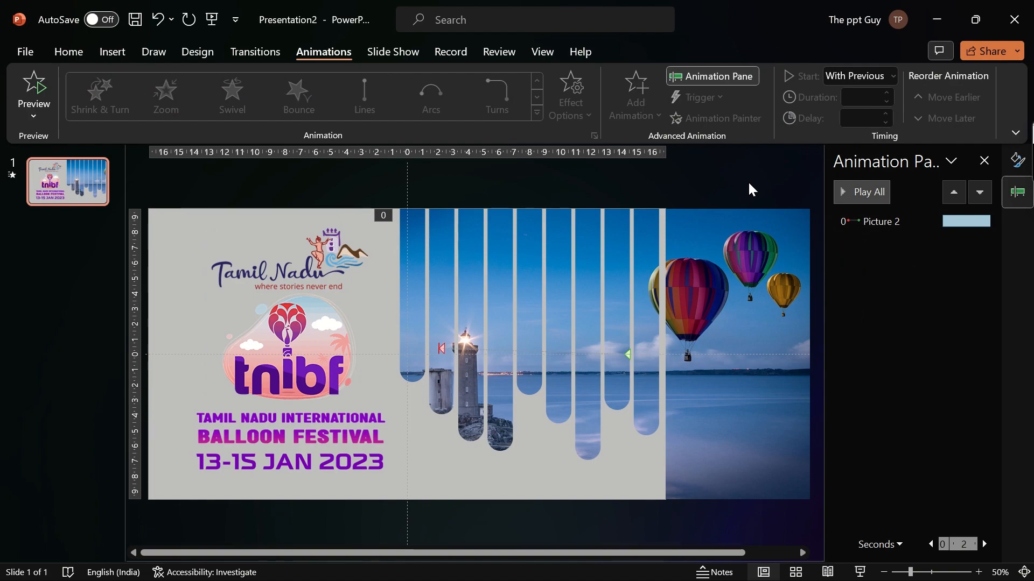